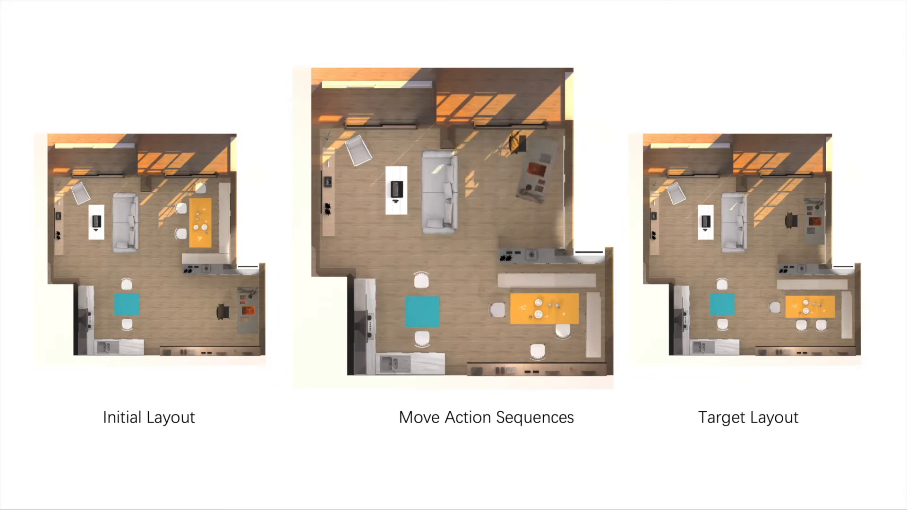
- Advance the slideshow to the 'Move Action Sequence Generation' rearrangement diagram slide
key("right")
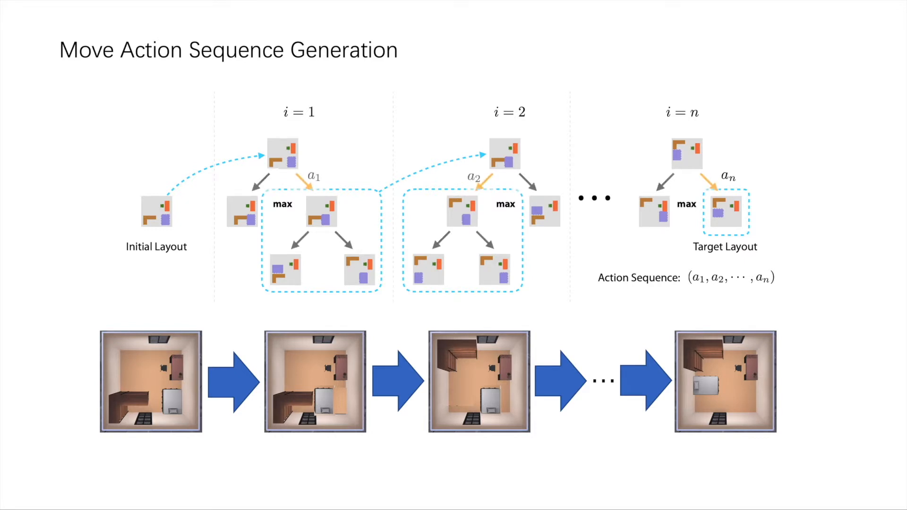
- Advance to the 'How to do a round of search?' Q-Network slide
key("Right")
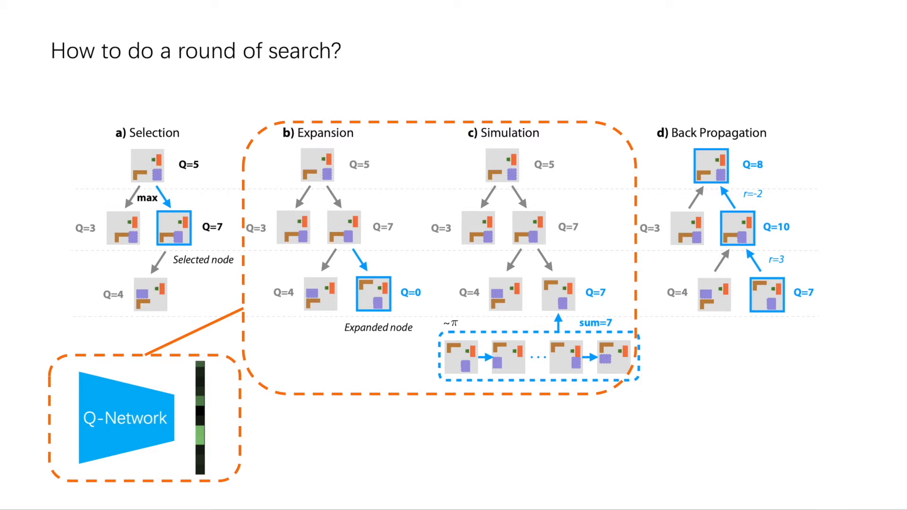
- Advance to the 'Synthetic Layouts' grid of generated floor plans
key("Right")
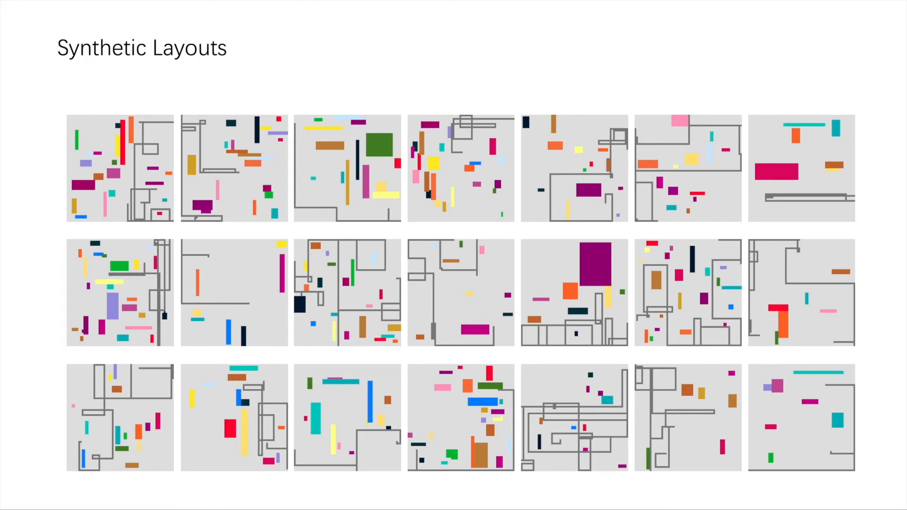
- Advance through the 'Library' example slide to the 'Restaurant' example slide
key("Right")
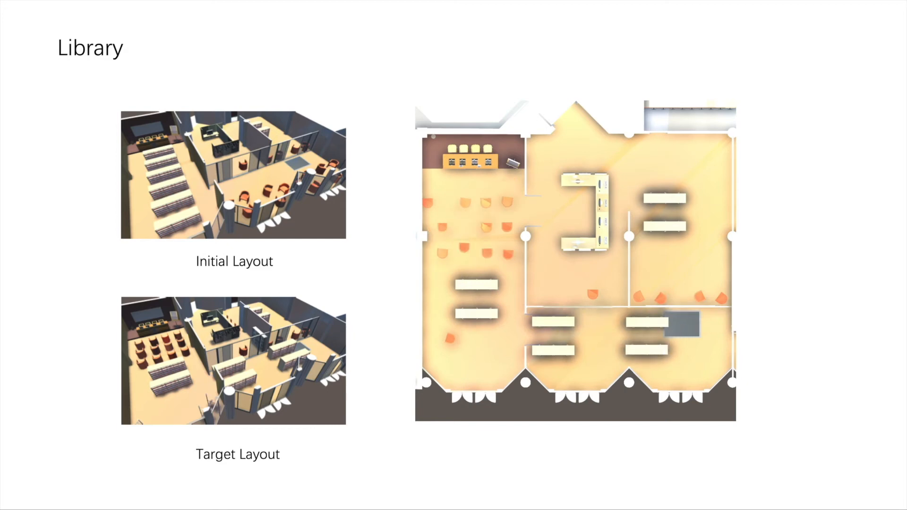
key("right")
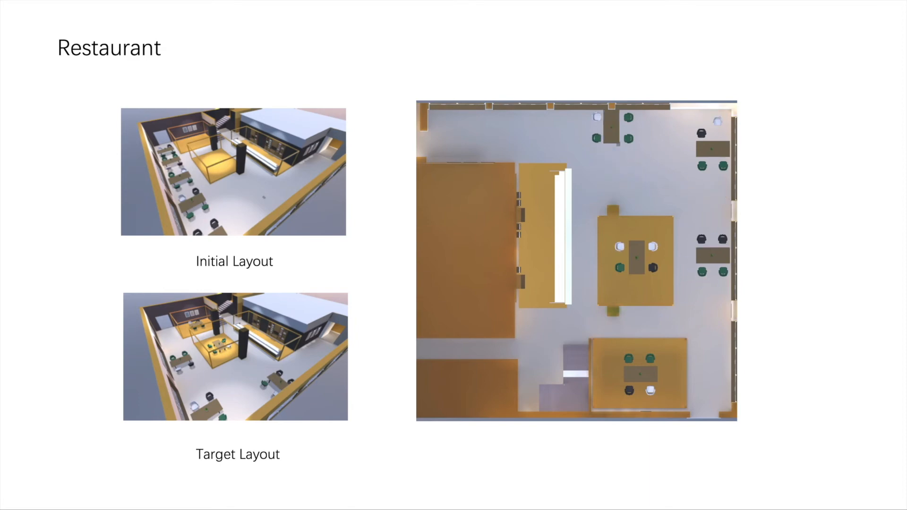
- Advance through the 'Adding Furniture' slide to 'Furnishing a Vacant House'
key("right")
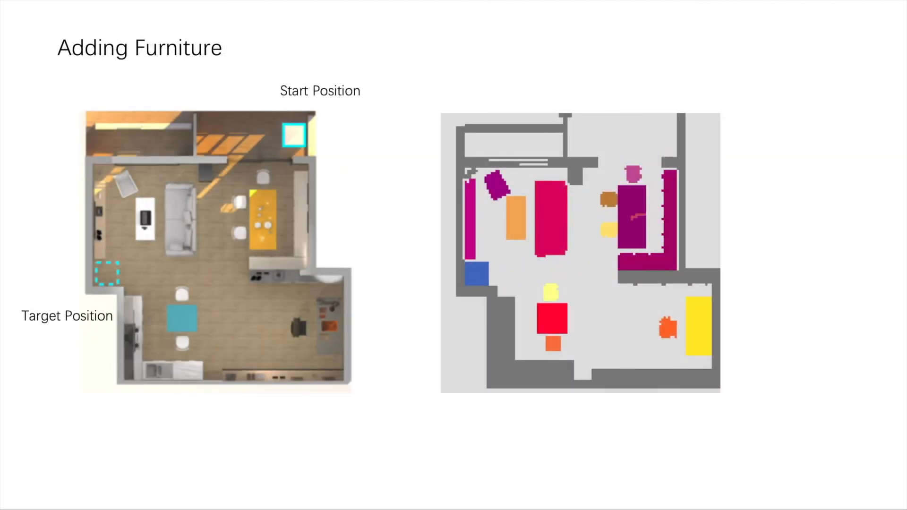
key("Right")
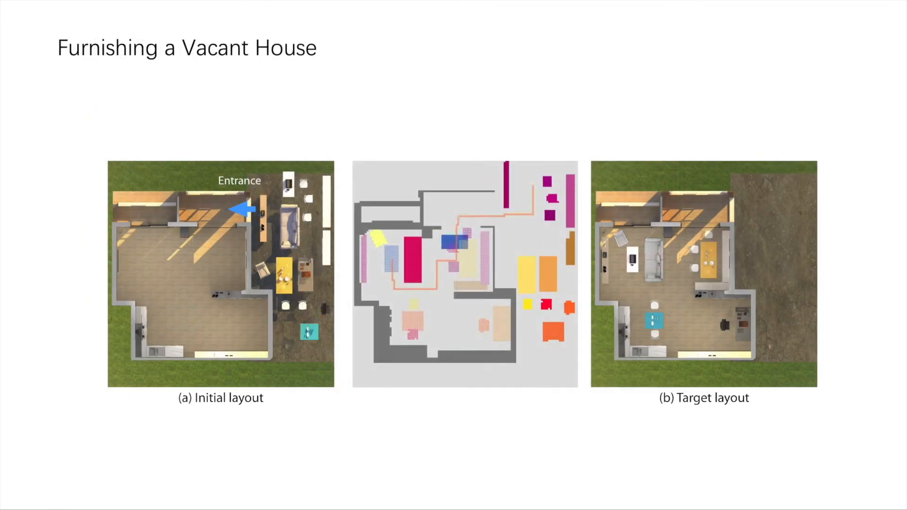